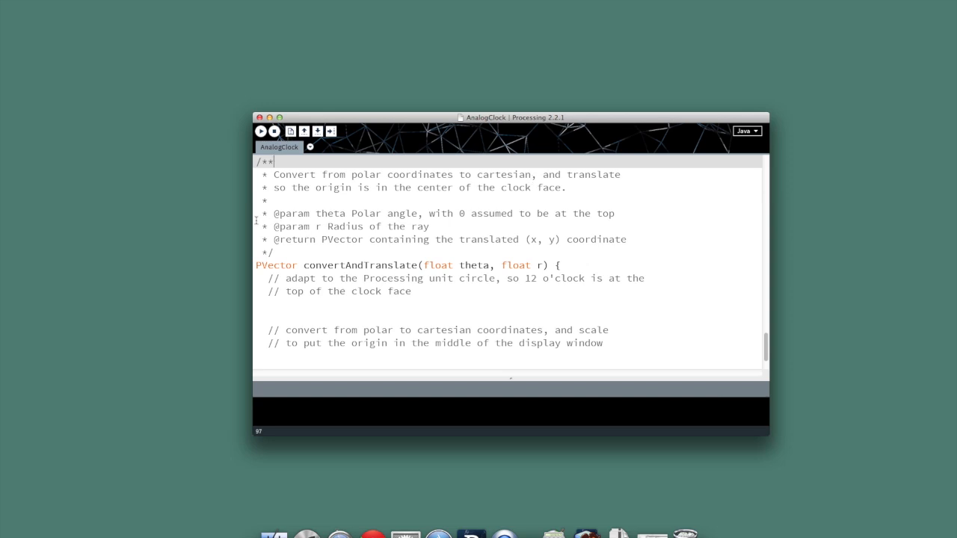
- Add the line 'theta -= HALF_PI;' under the first comment in convertAndTranslate
left_click_drag(273, 213, 430, 226)
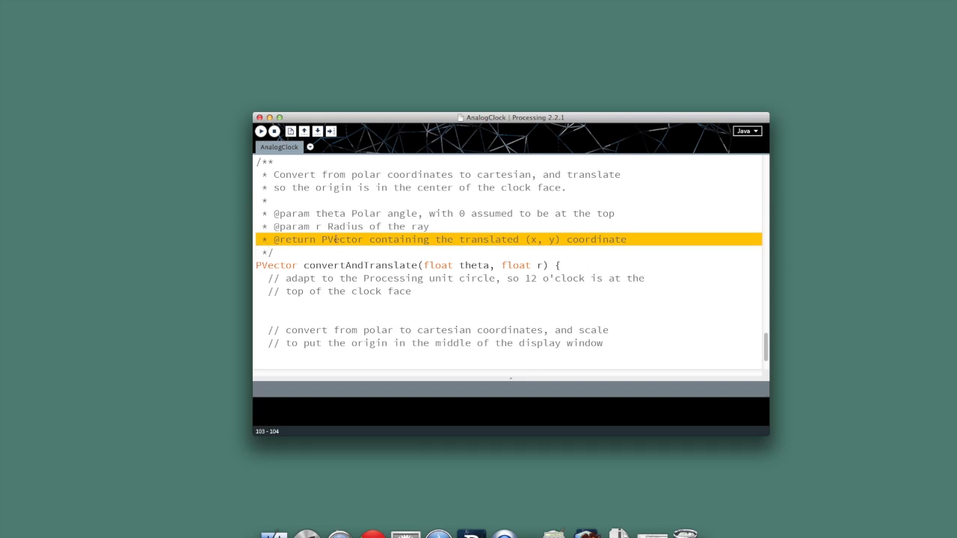
double_click(342, 239)
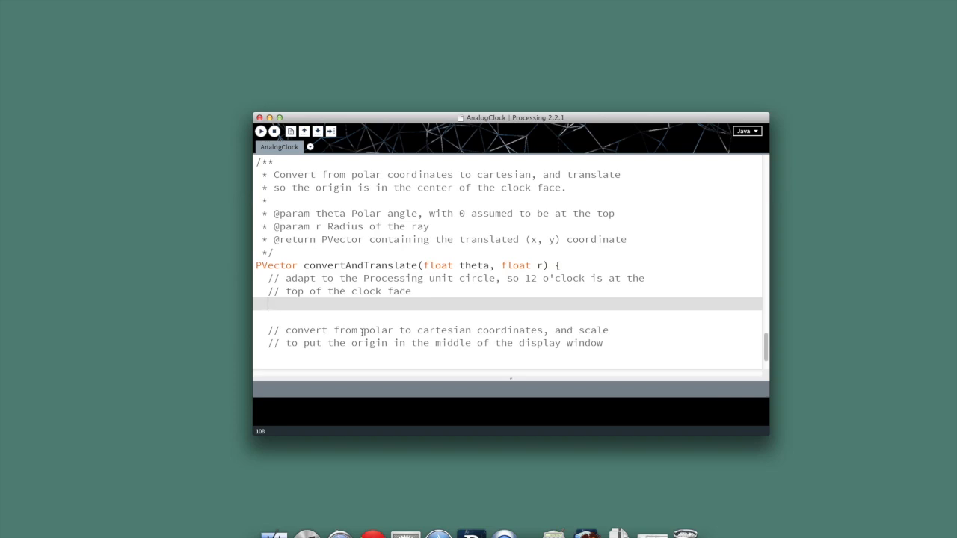
type("theta =")
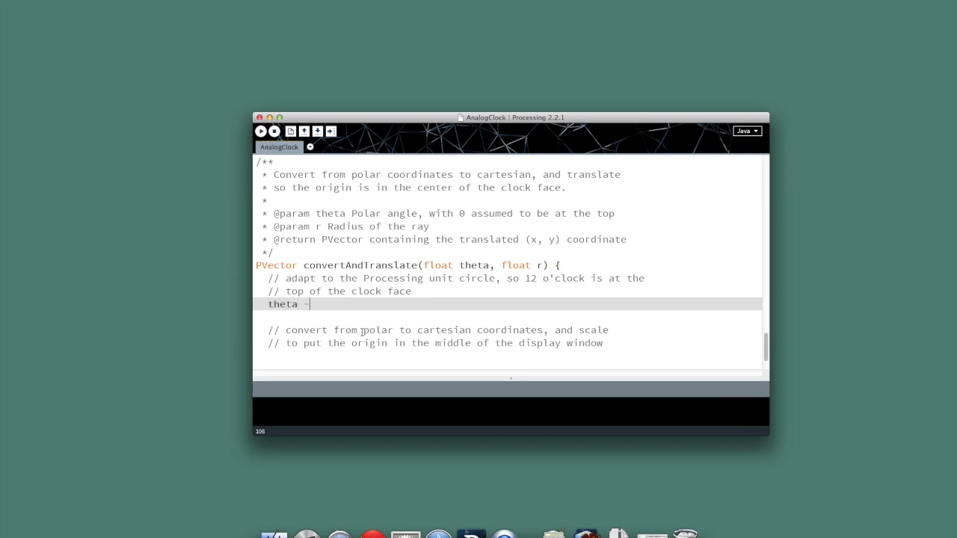
type("=")
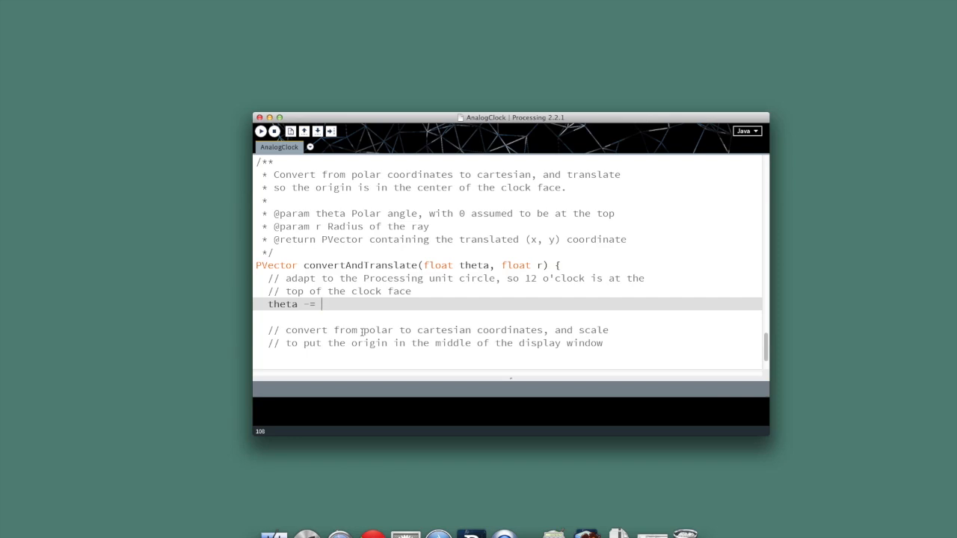
type("HAL")
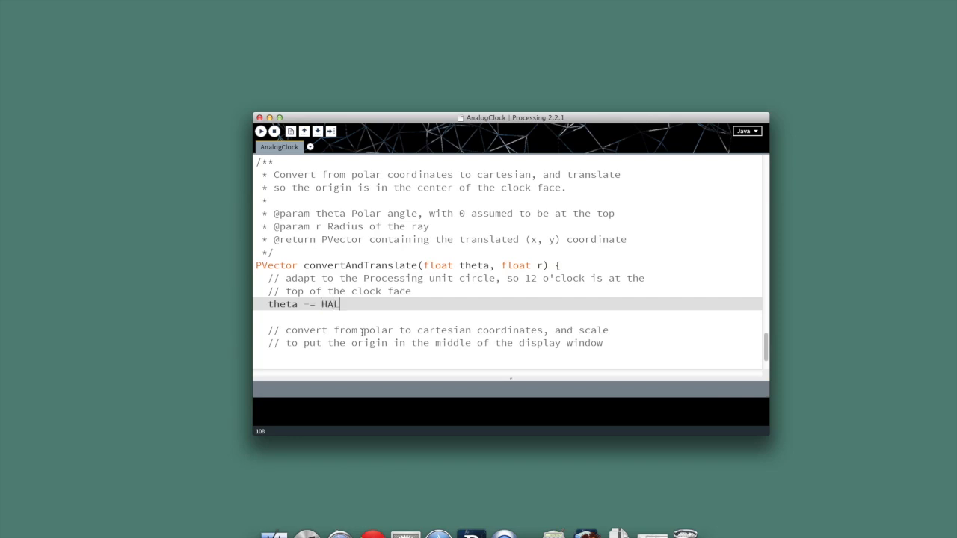
type("F_PI")
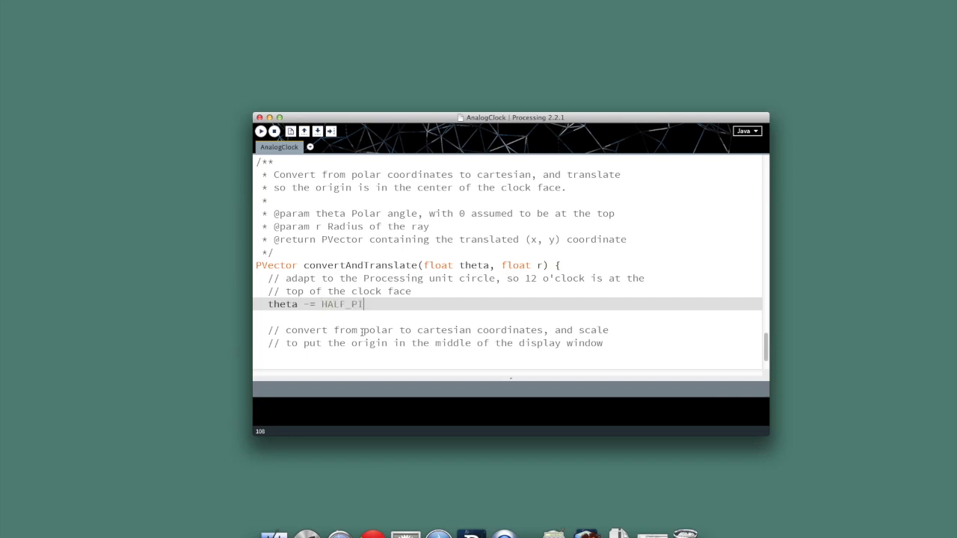
type(";")
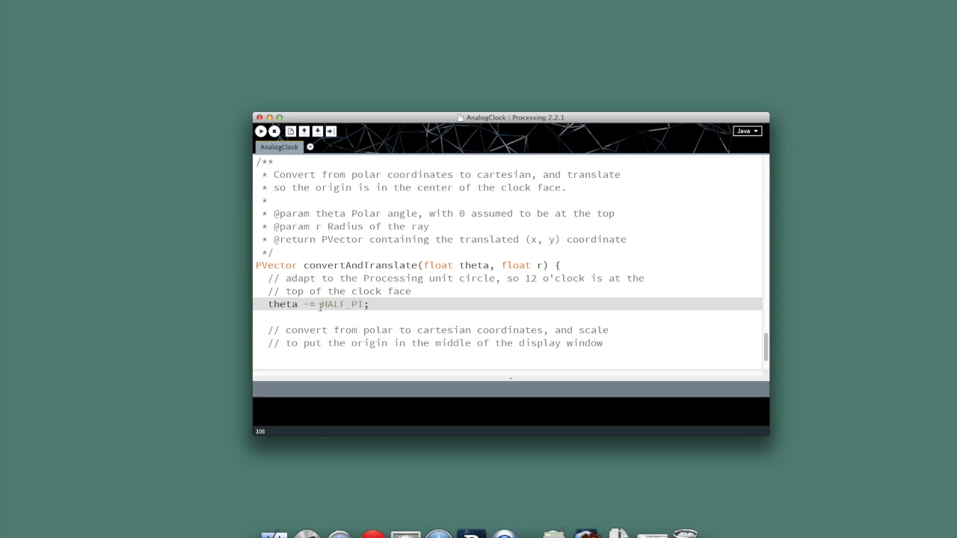
double_click(341, 303)
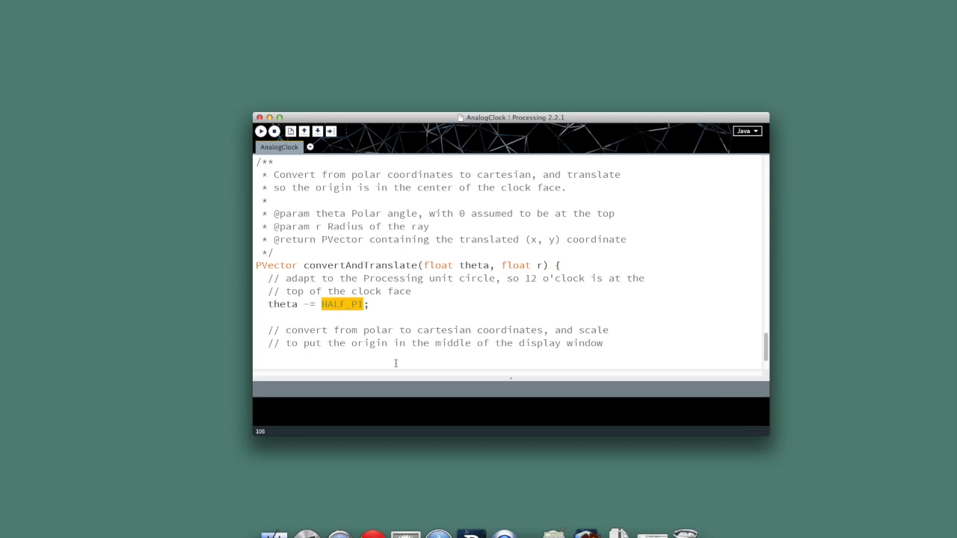
left_click(281, 358)
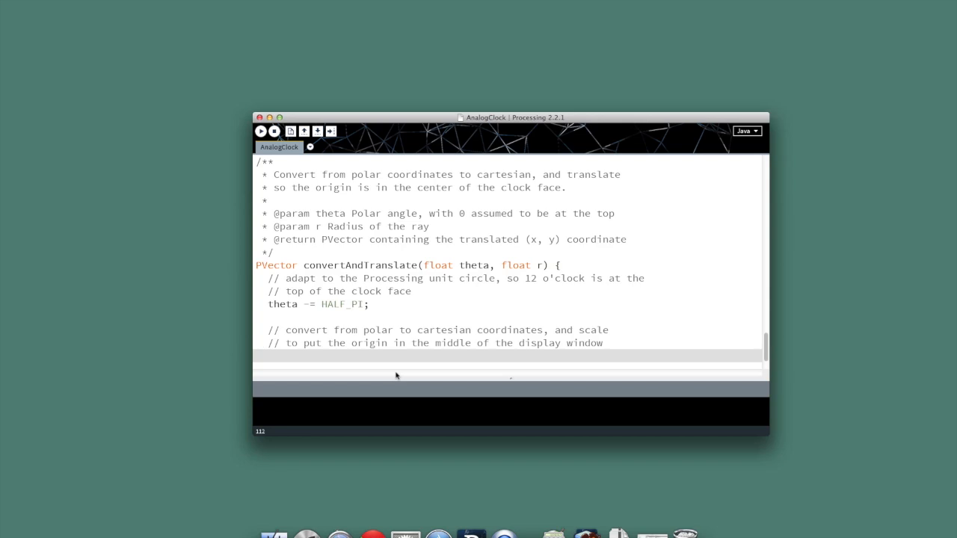
- Begin the return statement with the x coordinate: 'return new PVector(r * cos(theta) + APP_CENTER'
type("r")
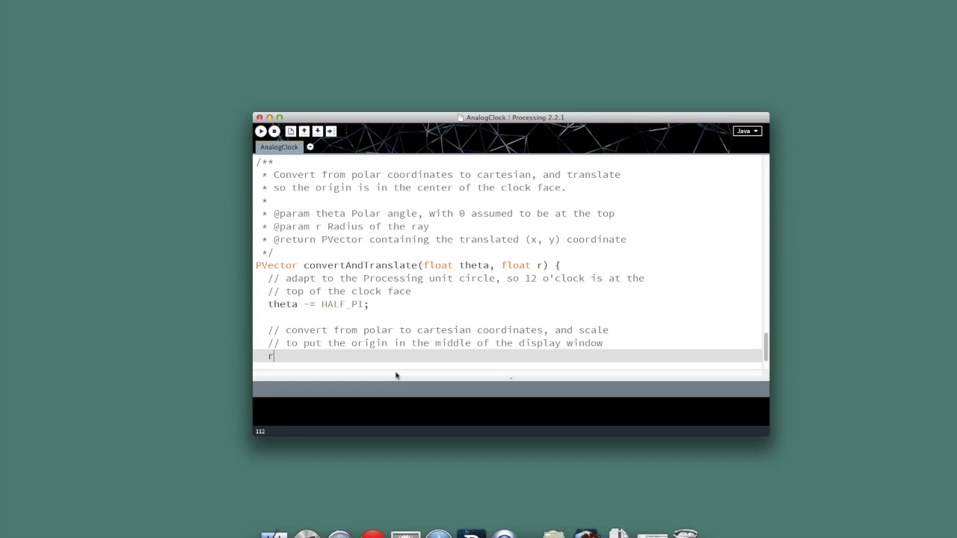
type("eturn")
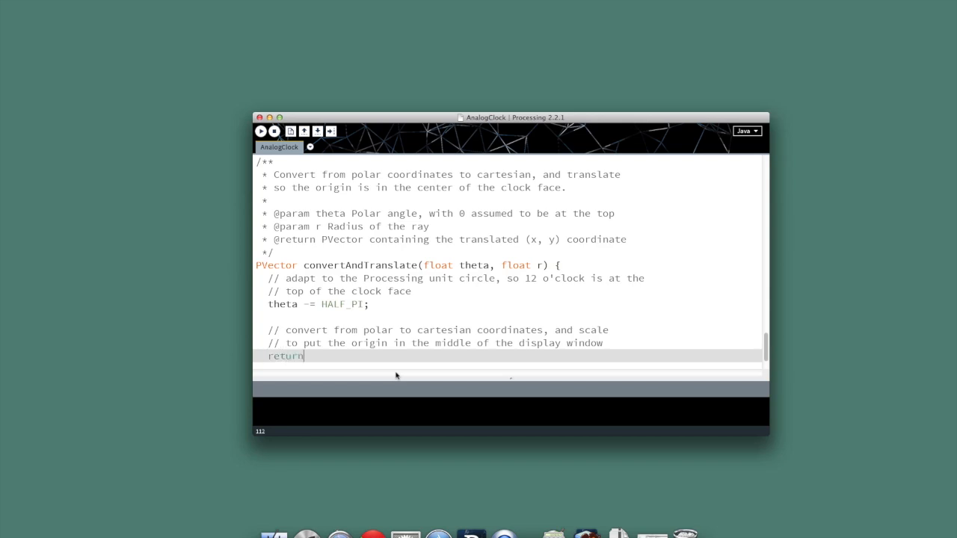
type("new PVect")
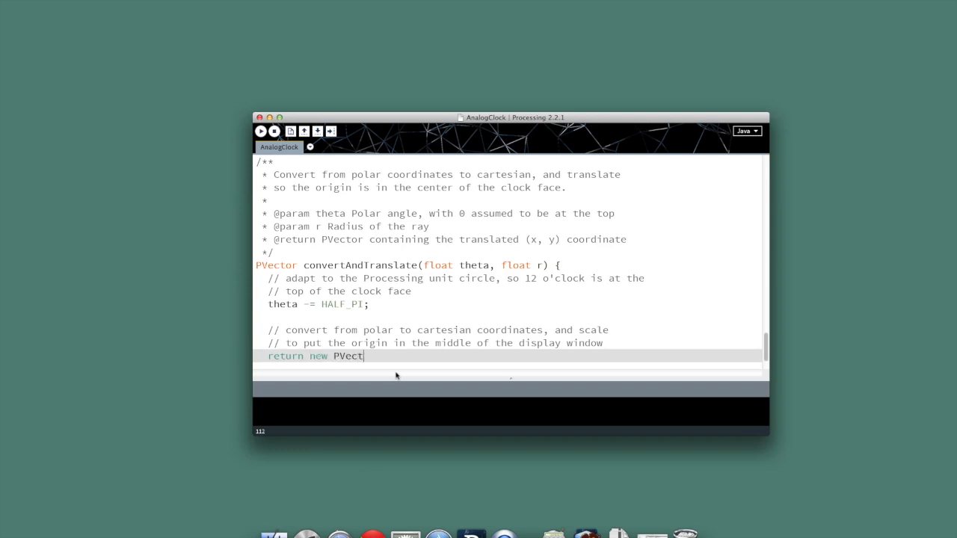
type("or")
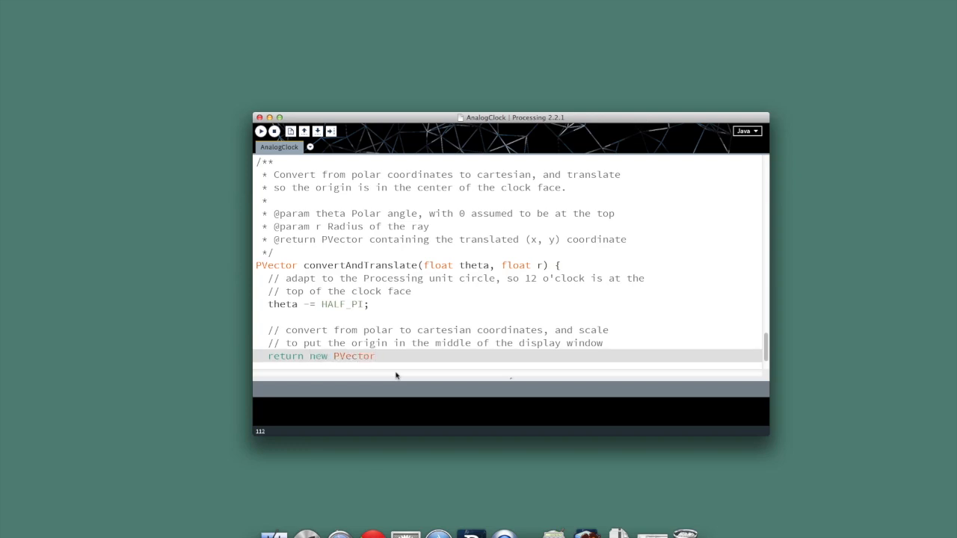
type("(")
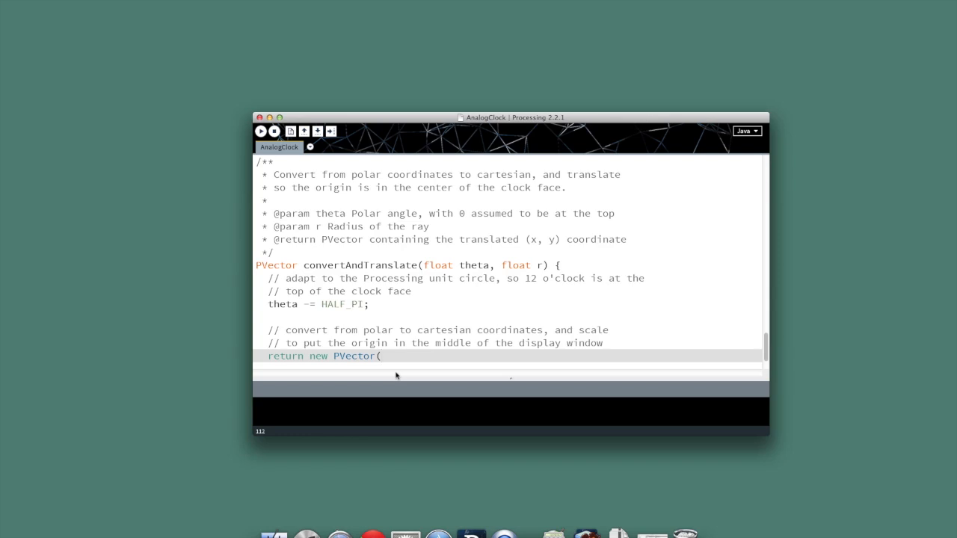
type("r *")
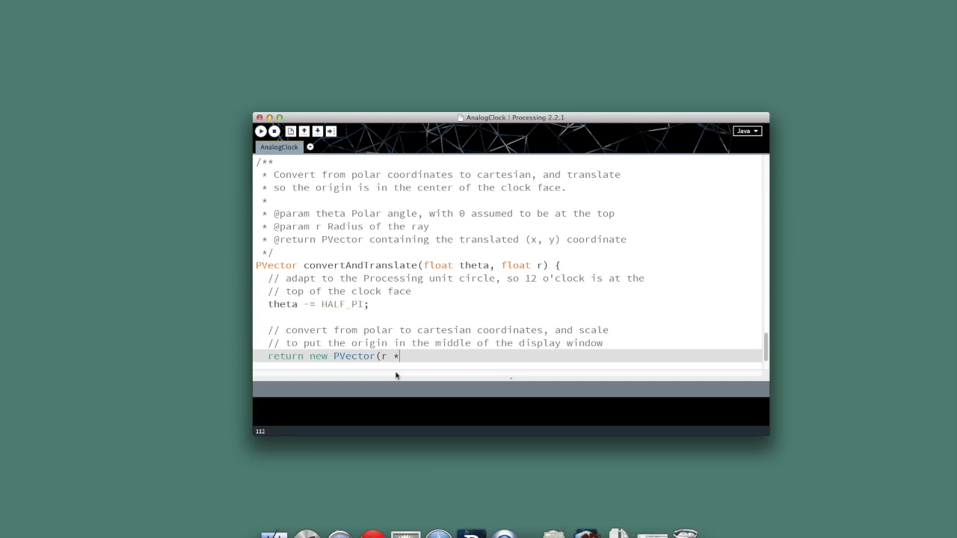
type("cos(the")
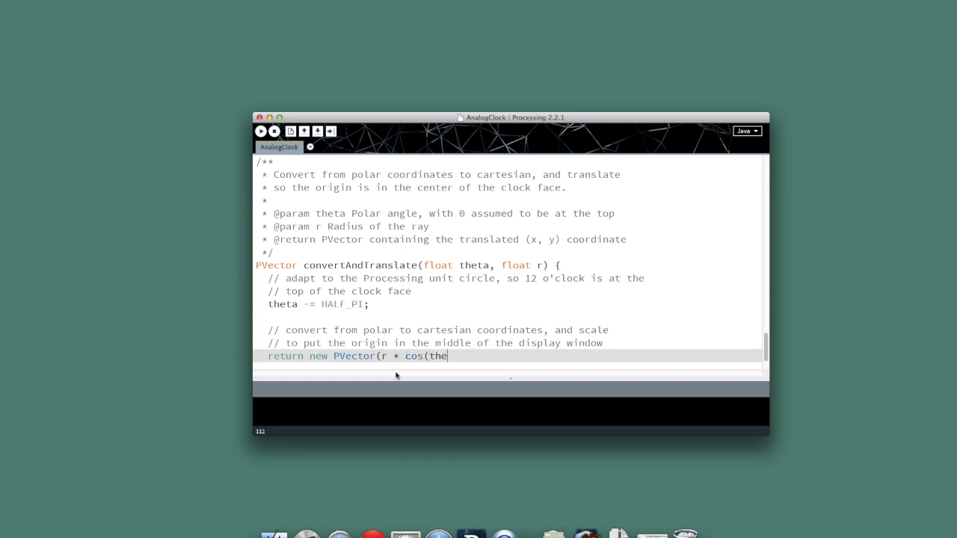
type("ta)")
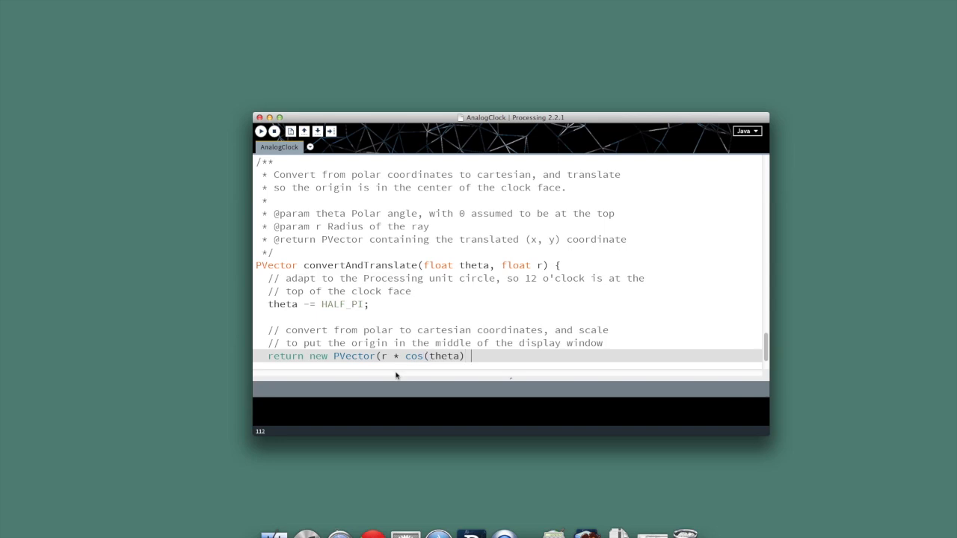
type("+")
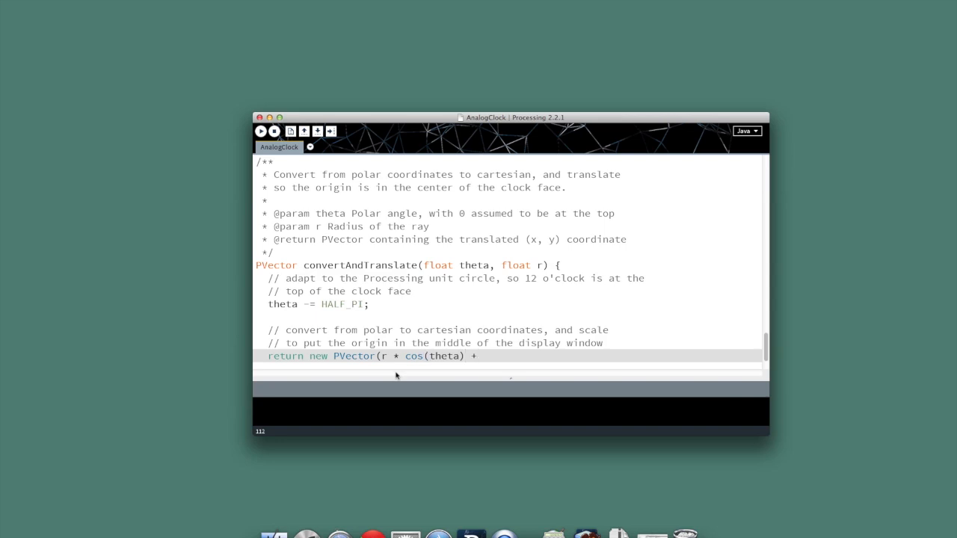
type("APP_CENTER,")
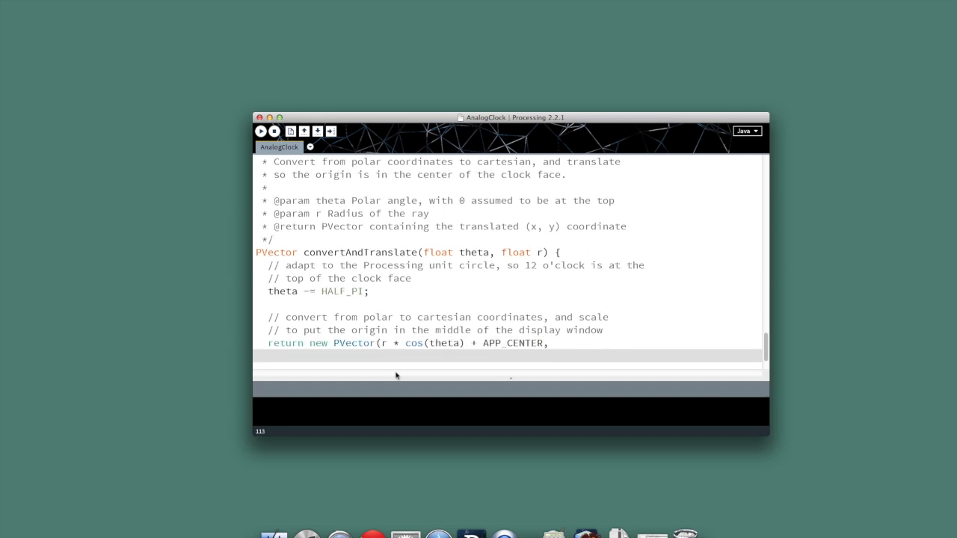
- Complete the PVector with the y coordinate 'r * sin(theta) + APP_CENTER);'
type("r * sine")
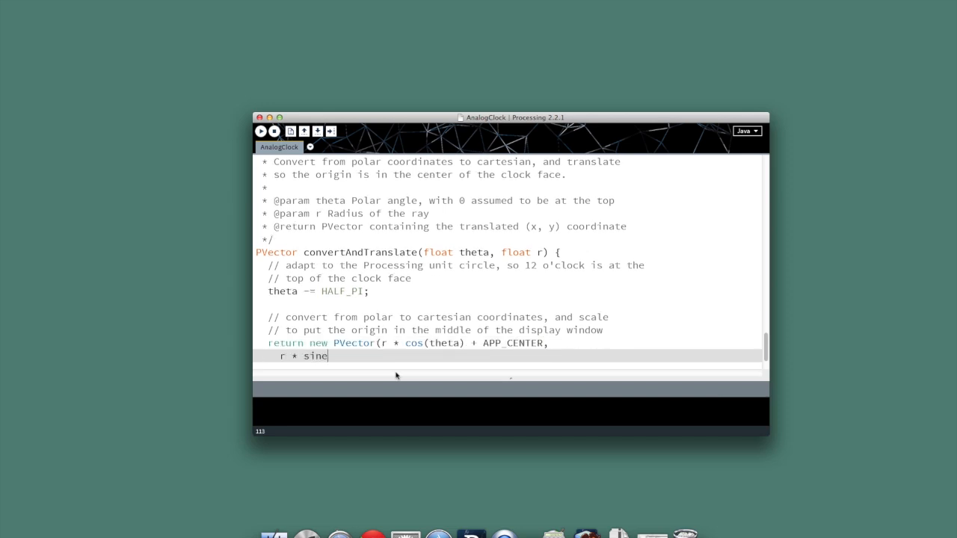
type("(the")
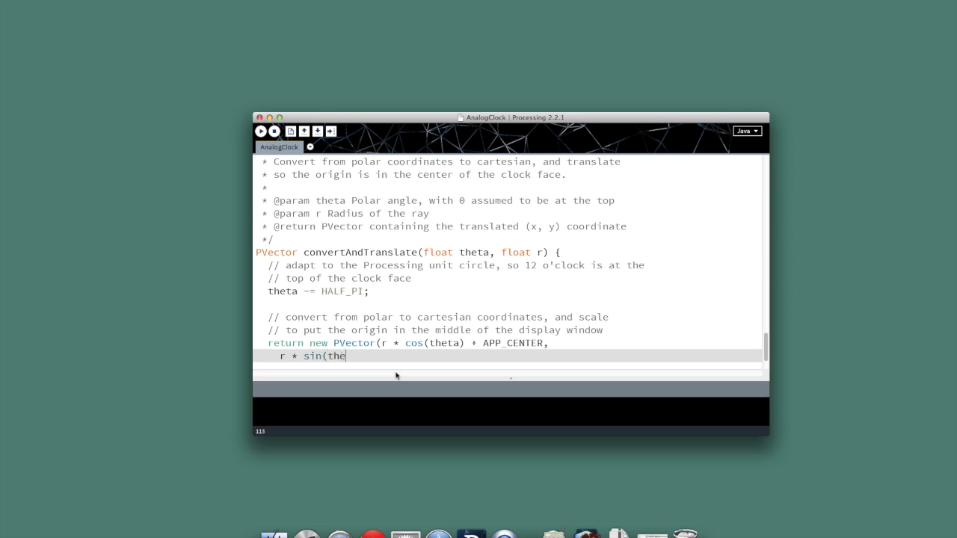
type("ta) +")
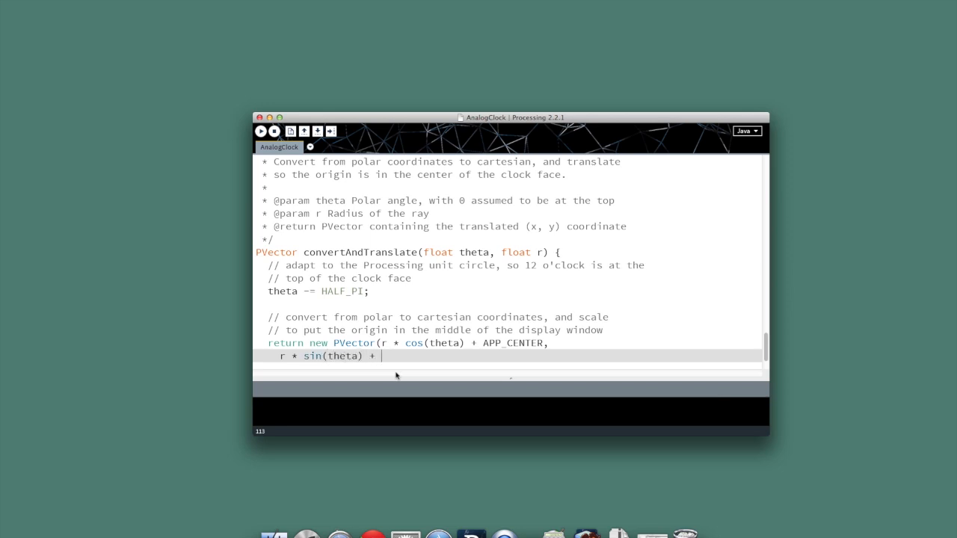
type("APP")
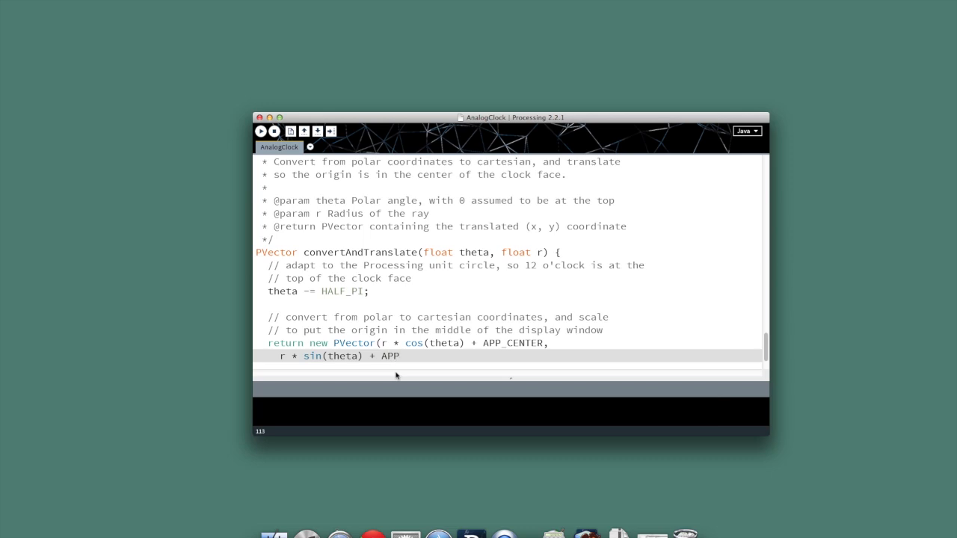
type("_CENTER")
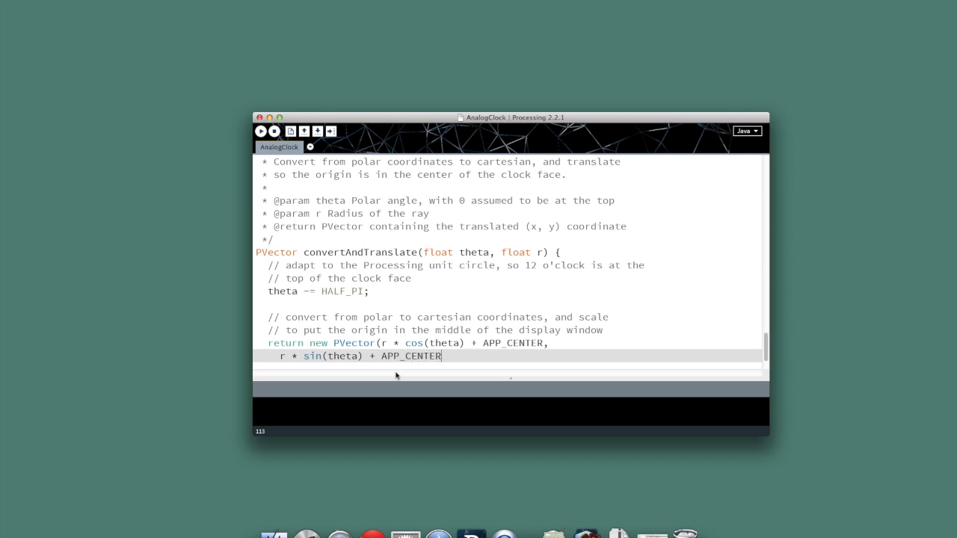
type(");")
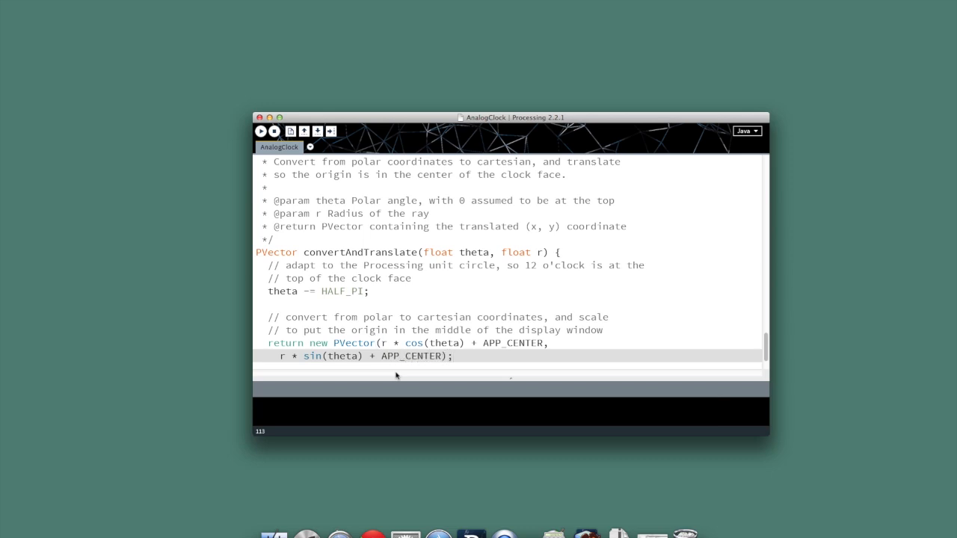